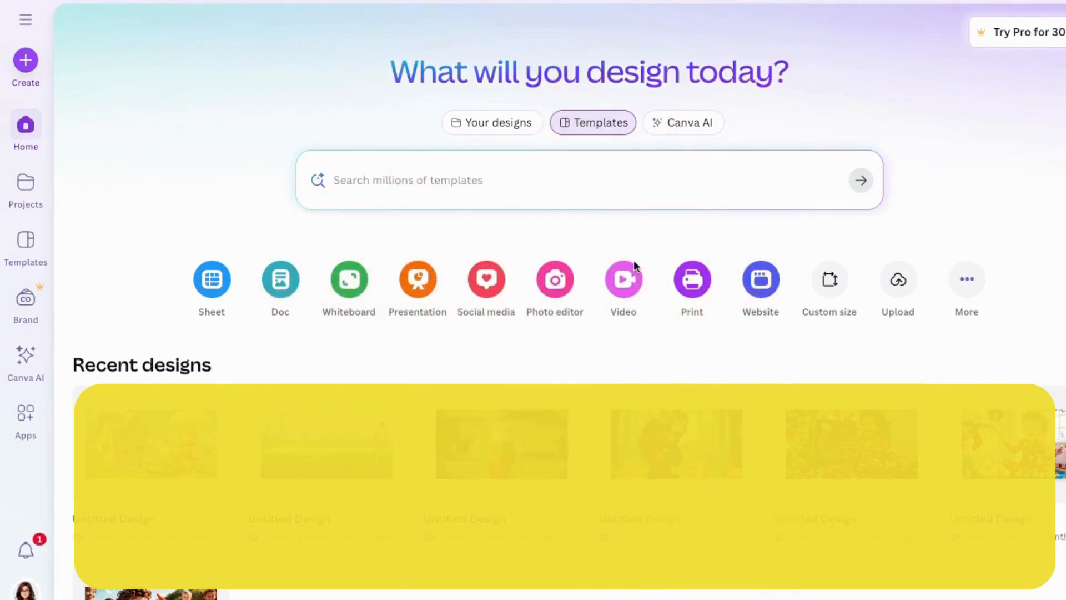
- Switch the Canva home prompt to Canva AI mode for describing a design idea
click(623, 279)
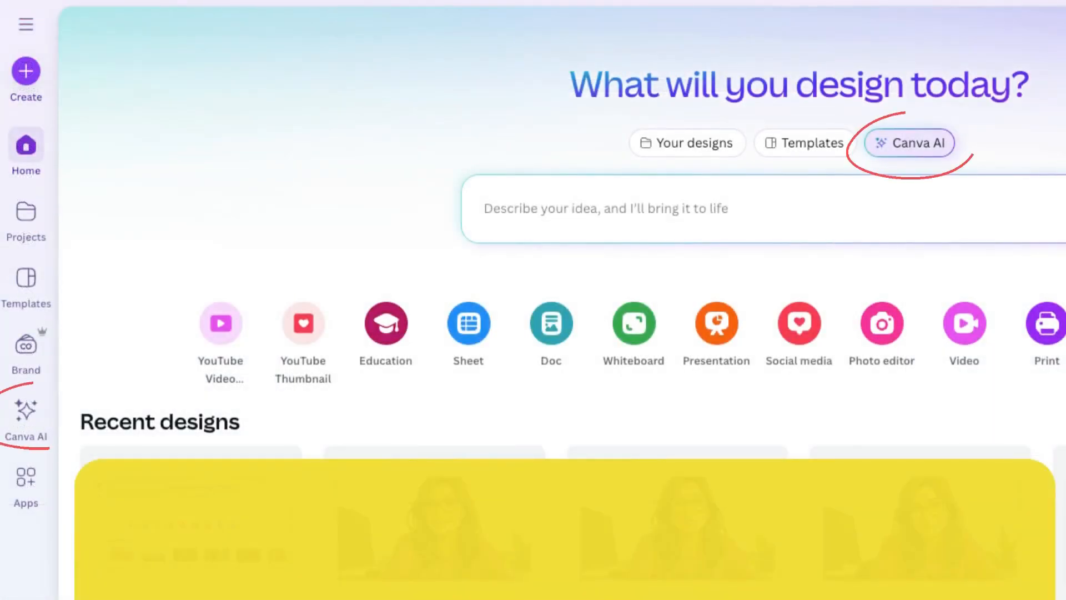
- Generate Illustration-style 16:9 images of the puppy and squirrel in a magical tree library
click(909, 143)
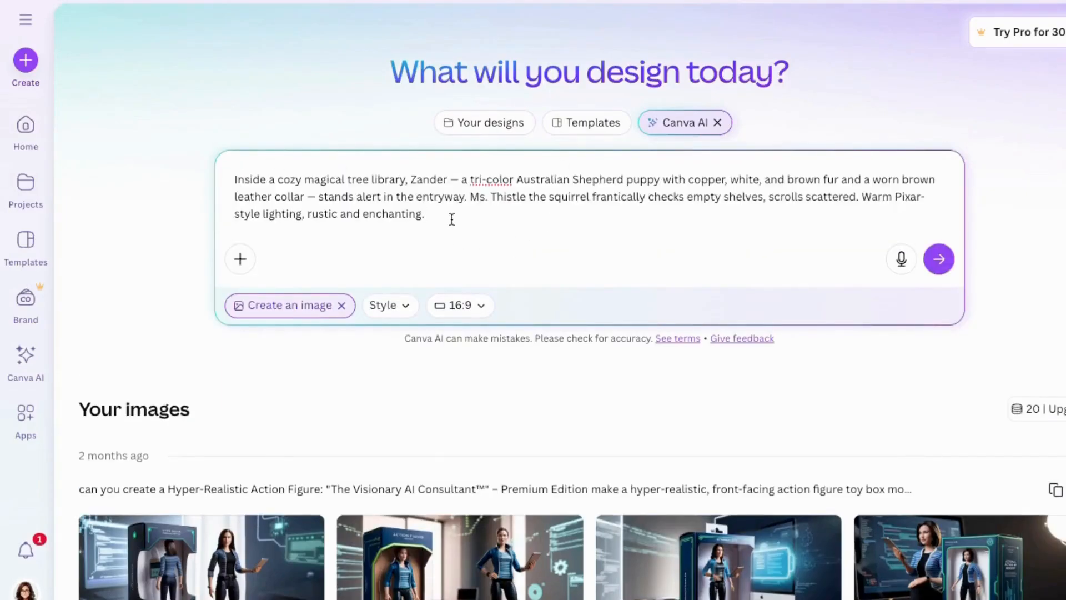
click(459, 304)
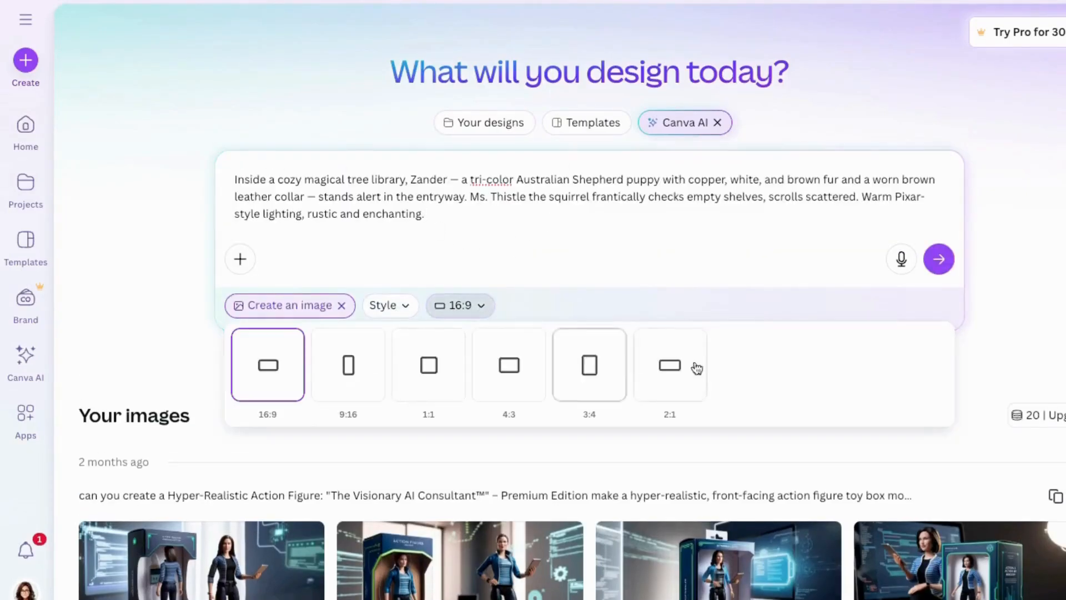
click(385, 304)
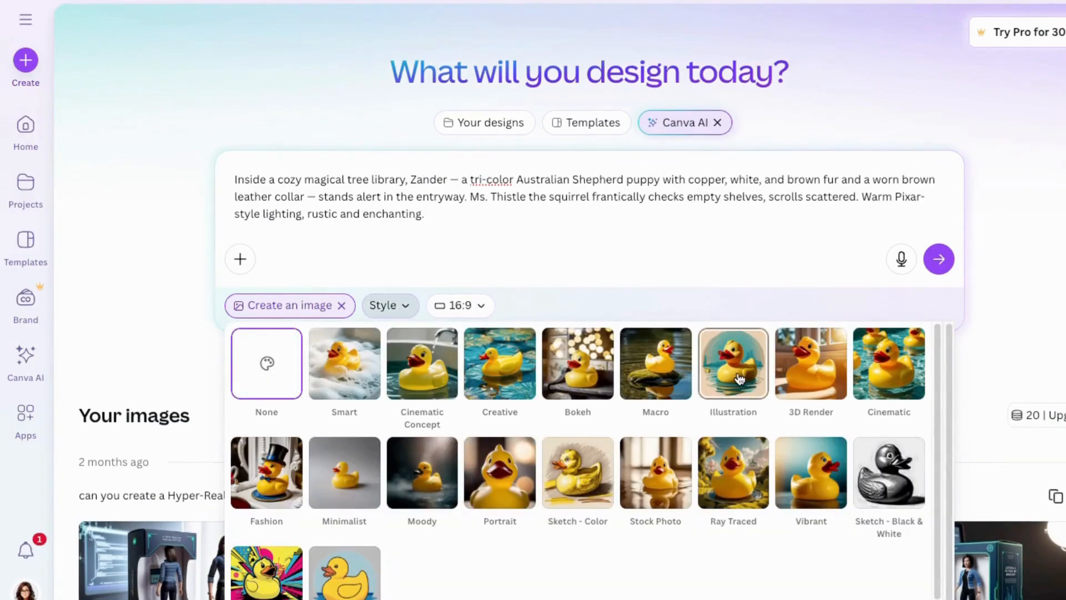
click(732, 364)
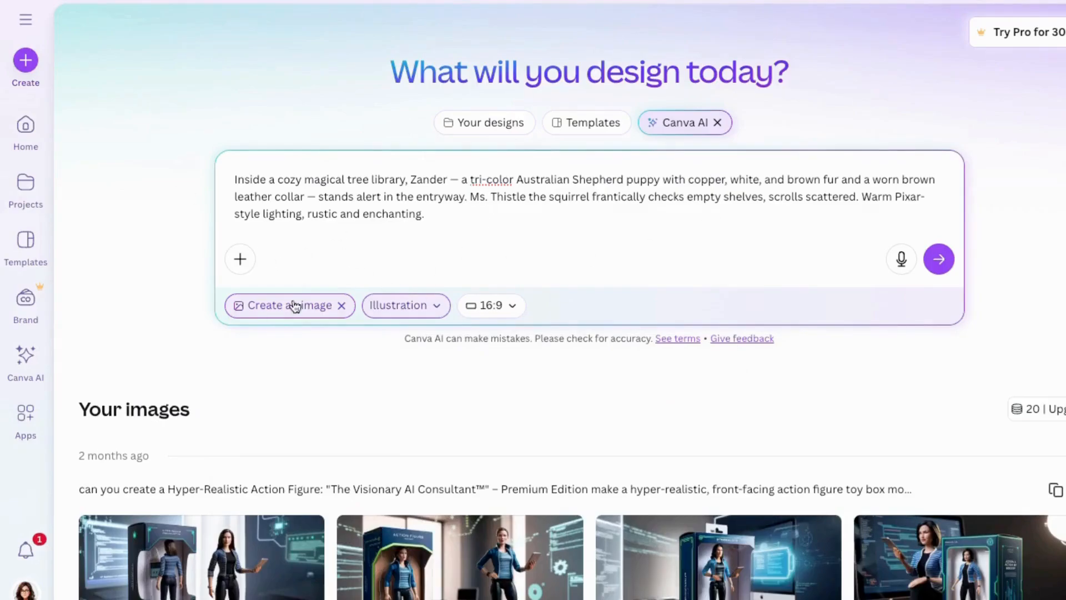
click(939, 259)
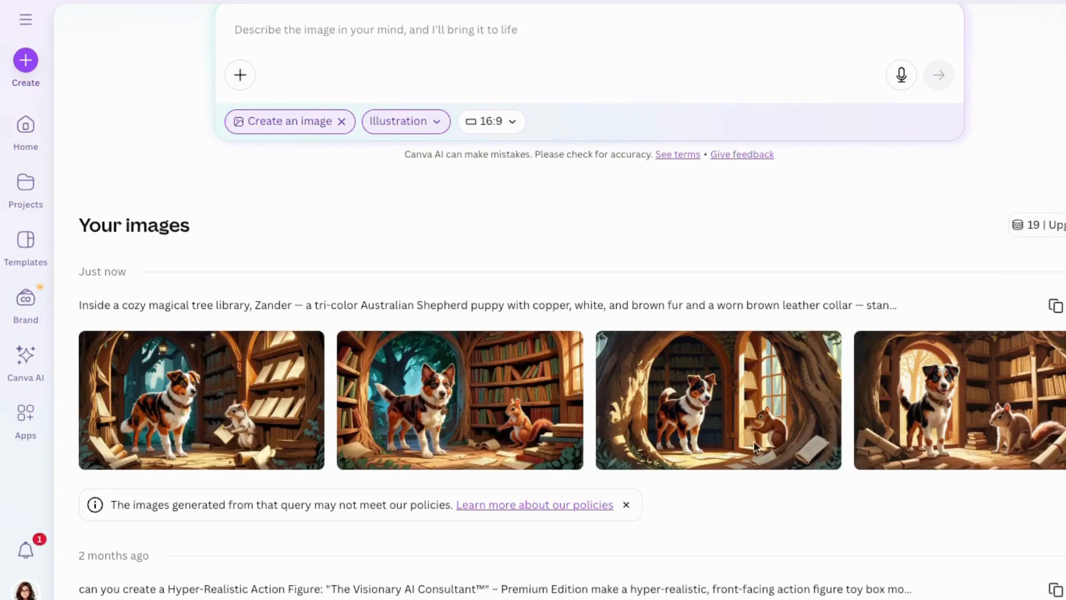
mouse_move(567, 476)
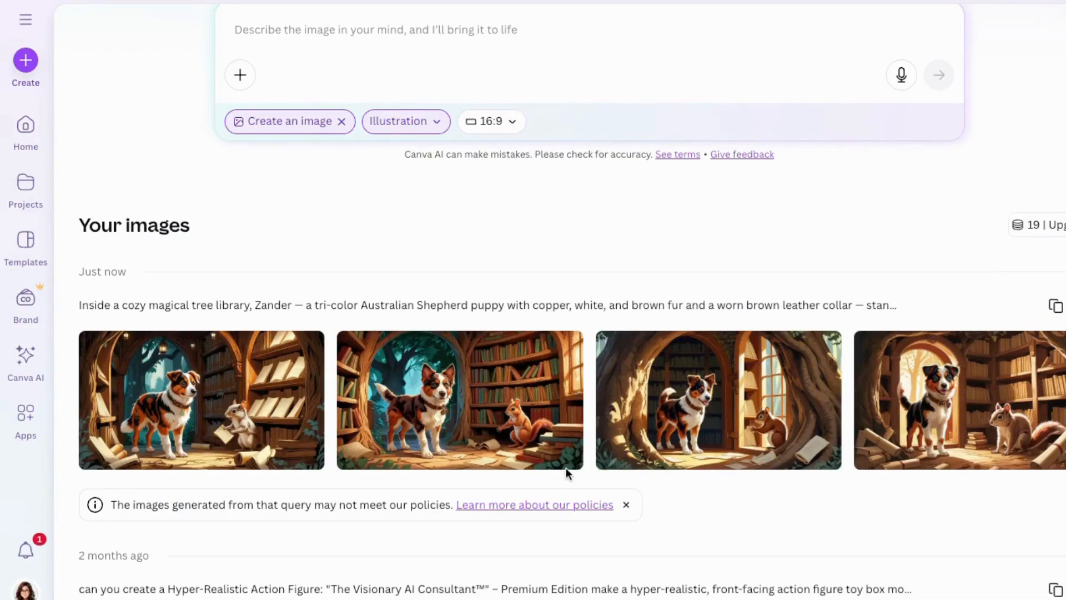
mouse_move(569, 477)
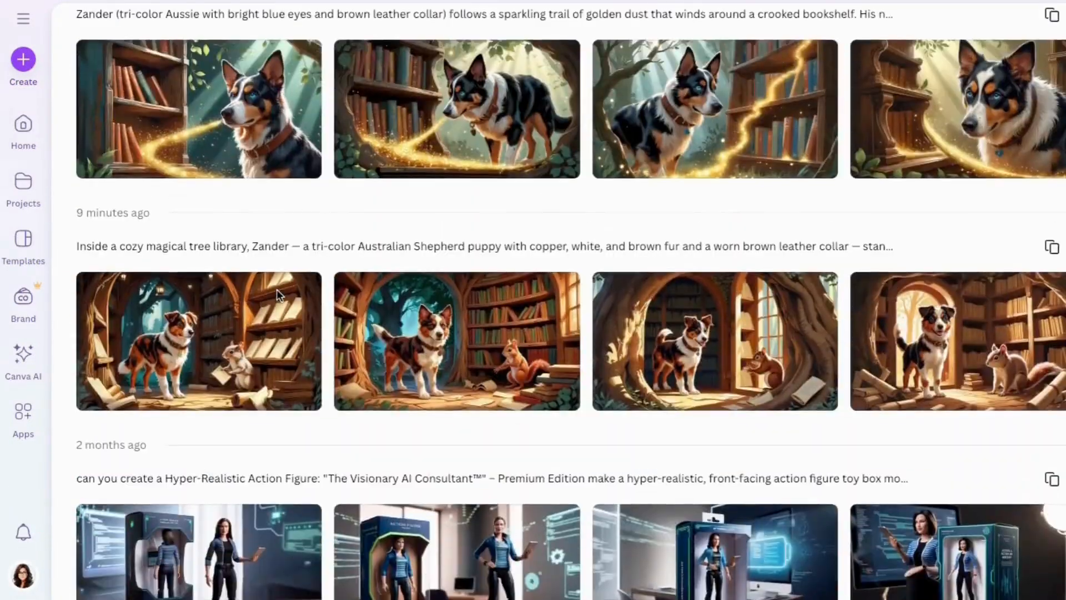
- Scroll through the generated tree-library images to review earlier results
scroll(down, 3)
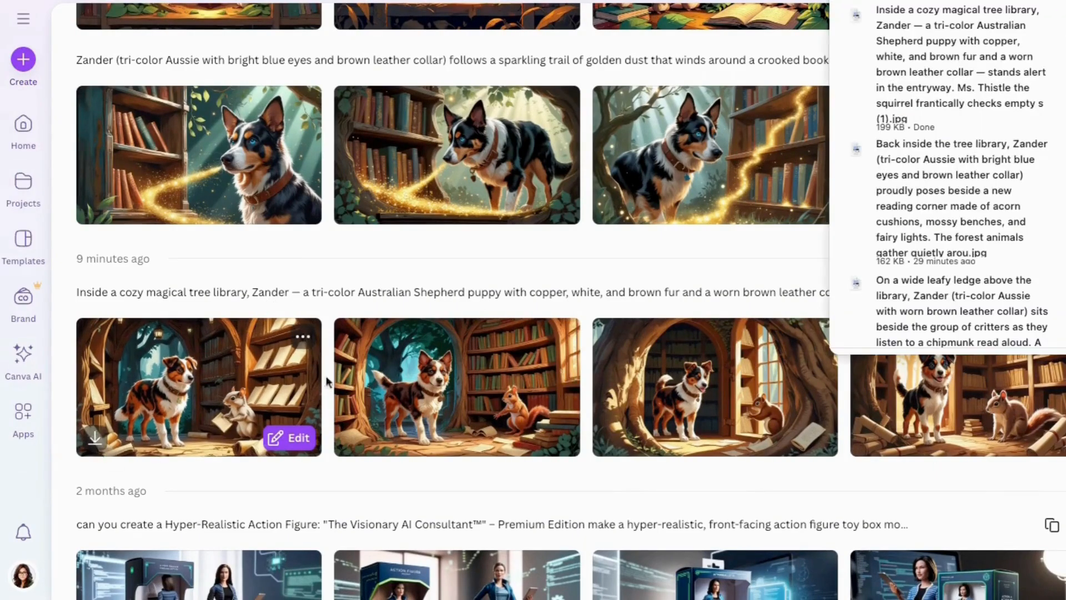
scroll(down, 3)
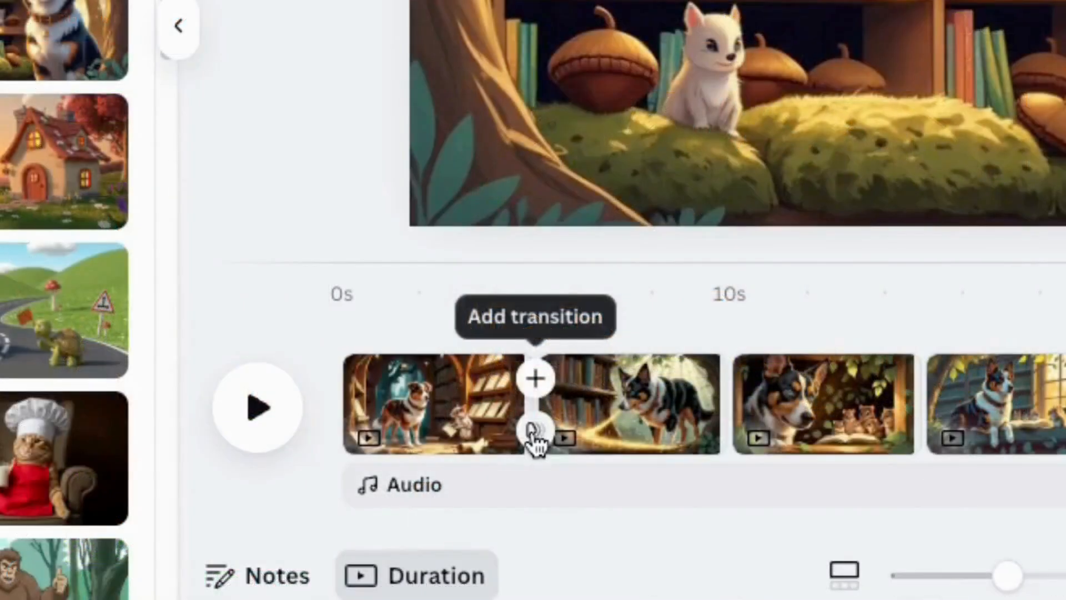
mouse_move(537, 429)
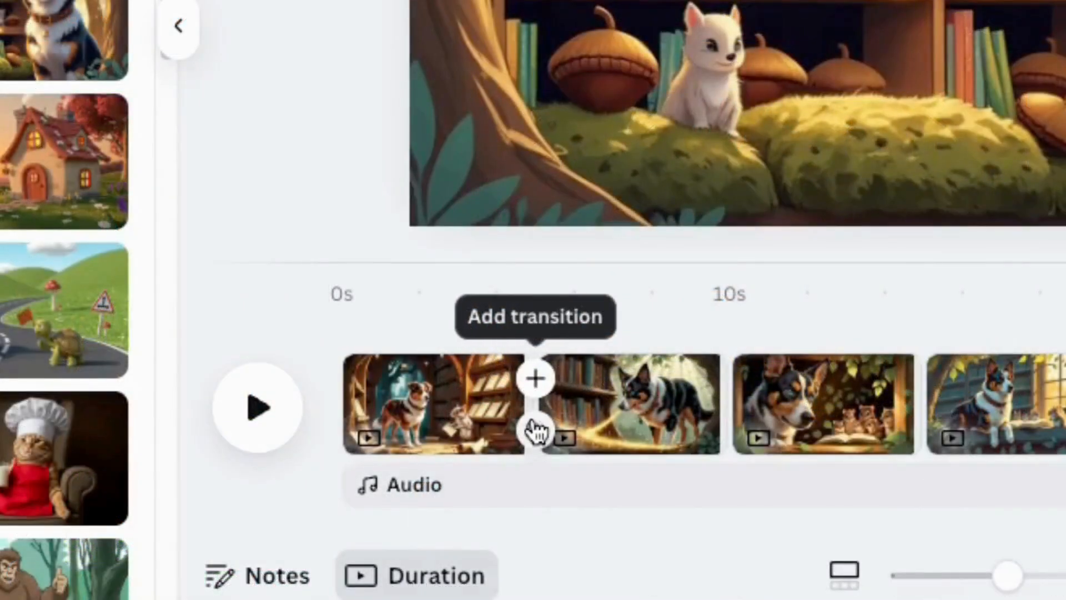
- Apply a Circle Wipe transition between all scenes and bring up the graphics element library
click(535, 377)
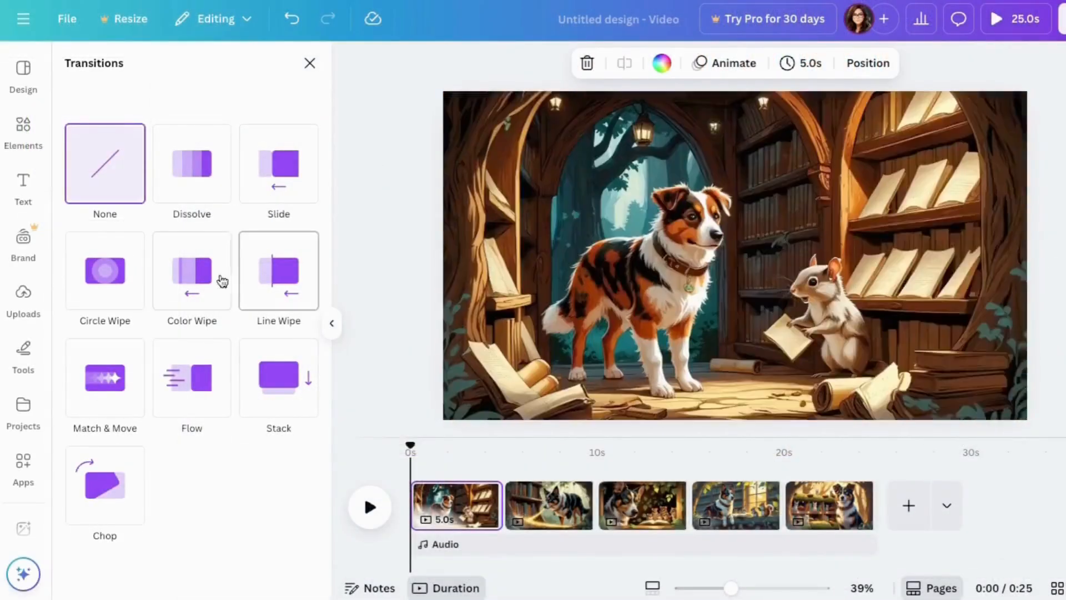
click(104, 270)
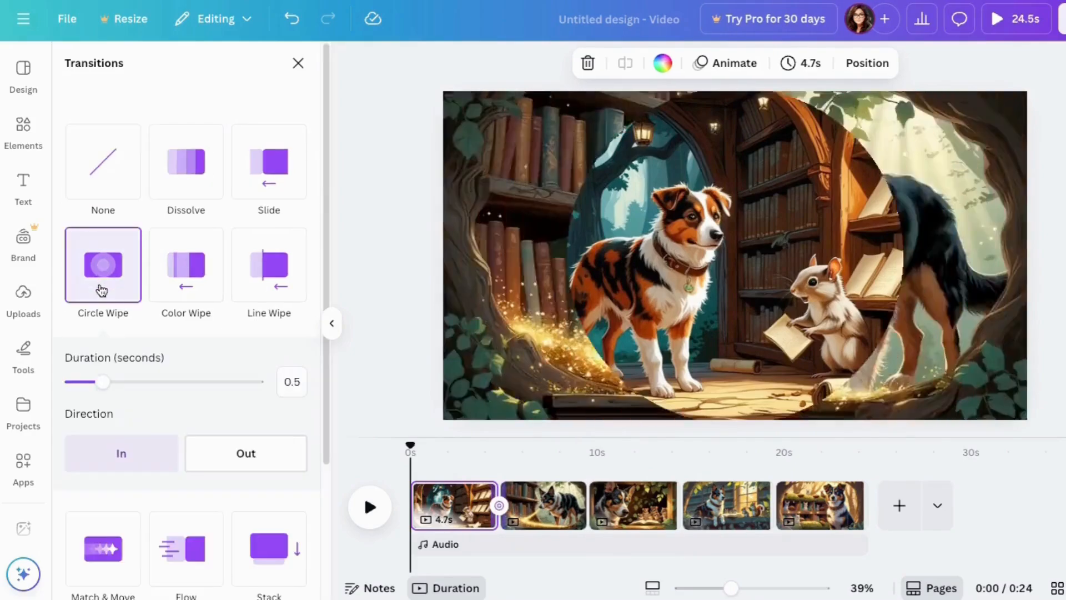
click(102, 265)
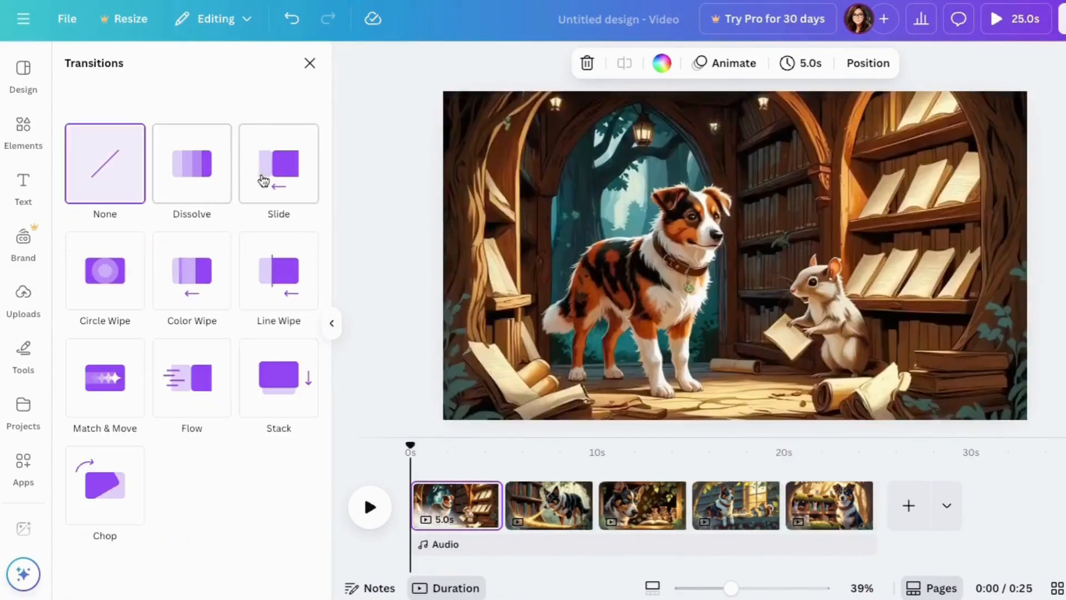
click(105, 271)
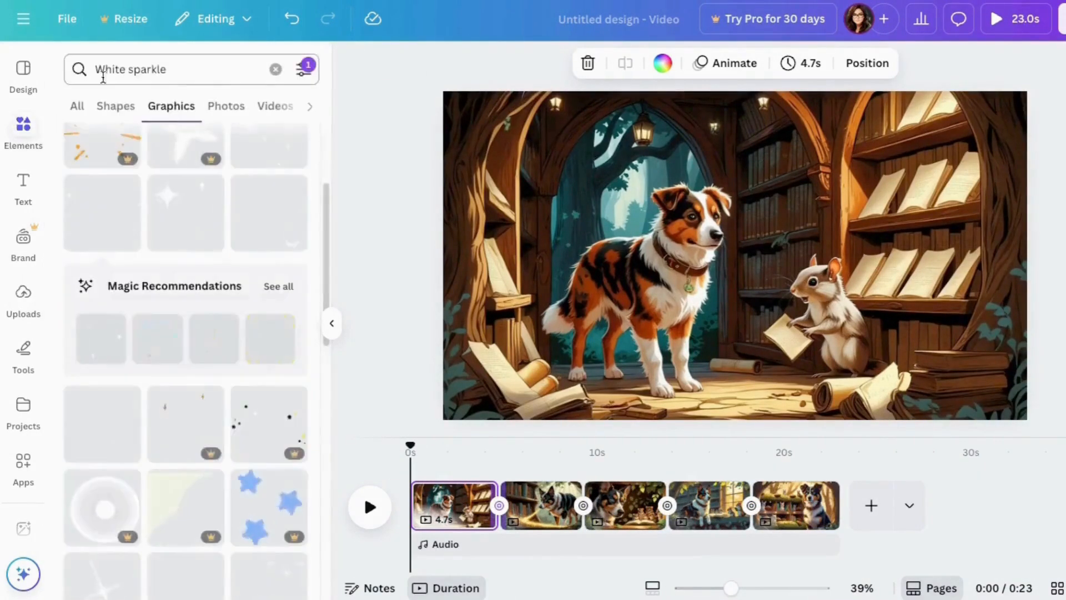
- Add the white sparkle sticker as an overlay on the first library scene
click(278, 286)
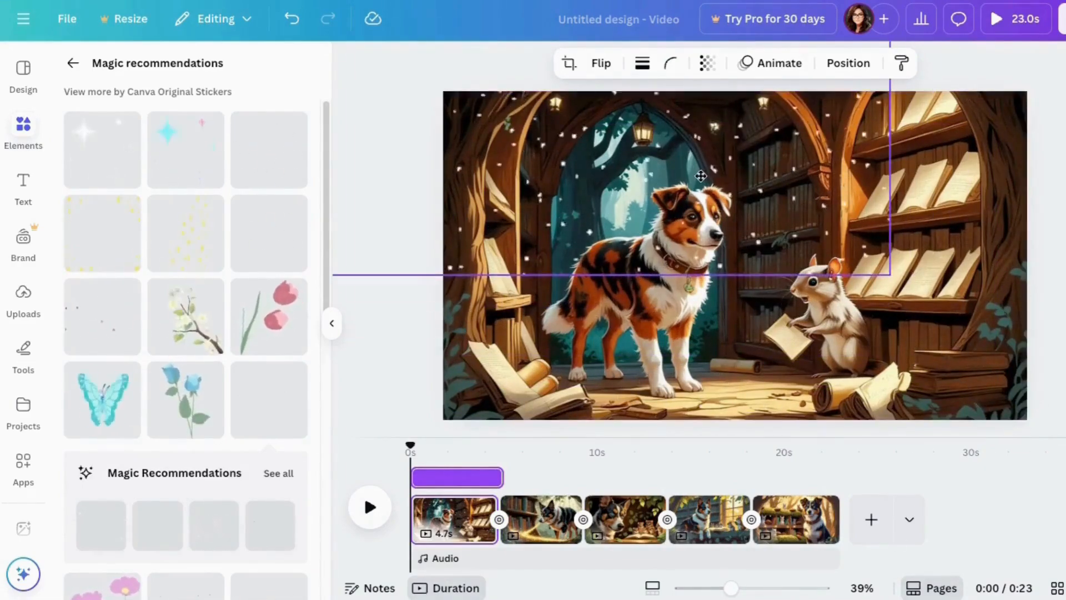
click(700, 176)
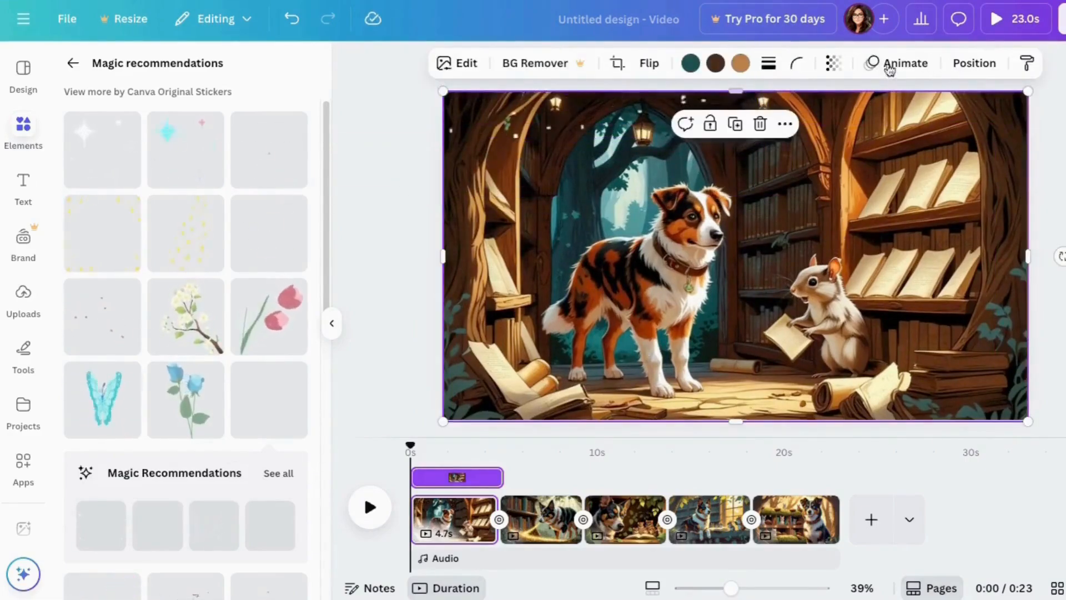
- Give the scene images photo animations: Zoom on the first, Rise on the second, then the third
click(905, 62)
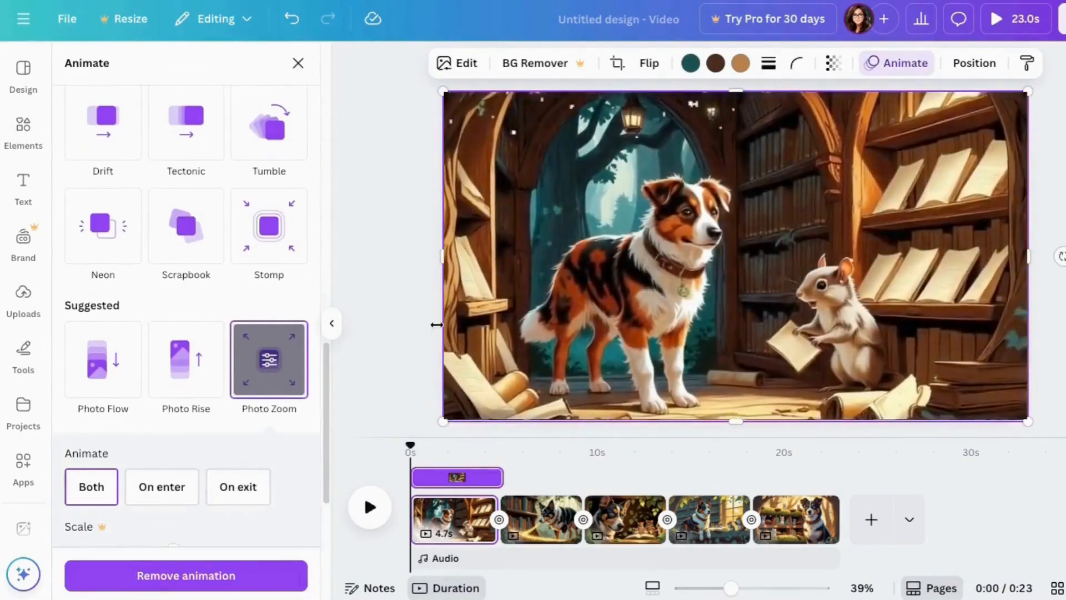
click(541, 506)
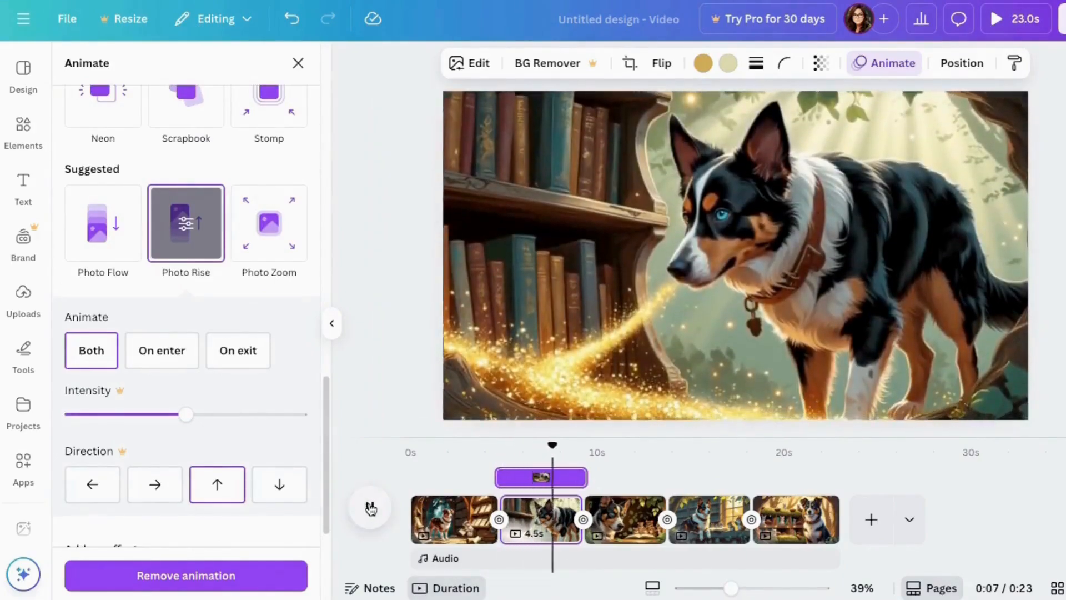
click(624, 519)
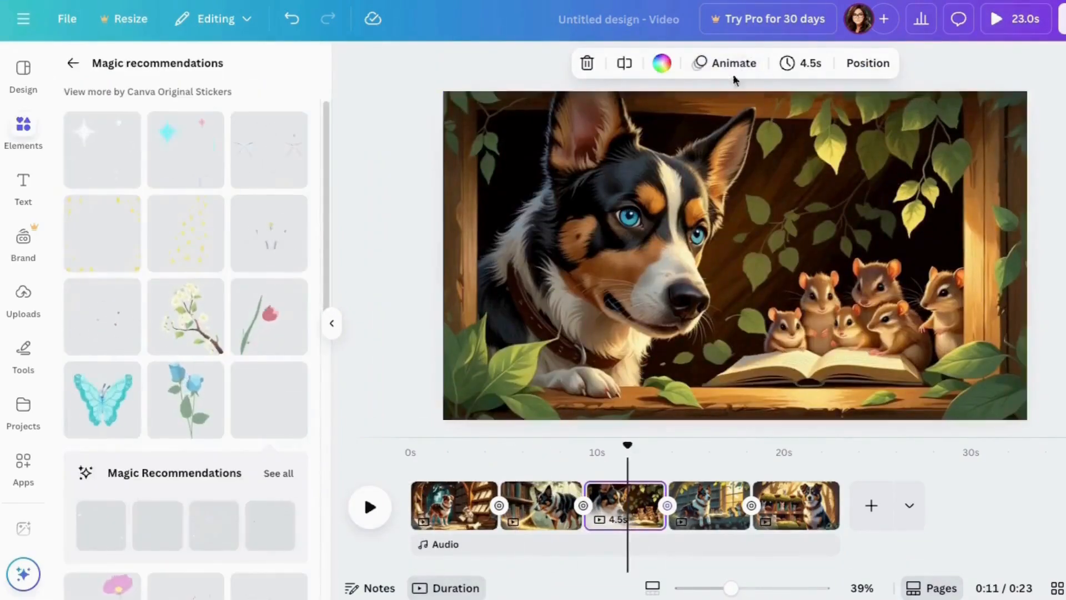
click(733, 63)
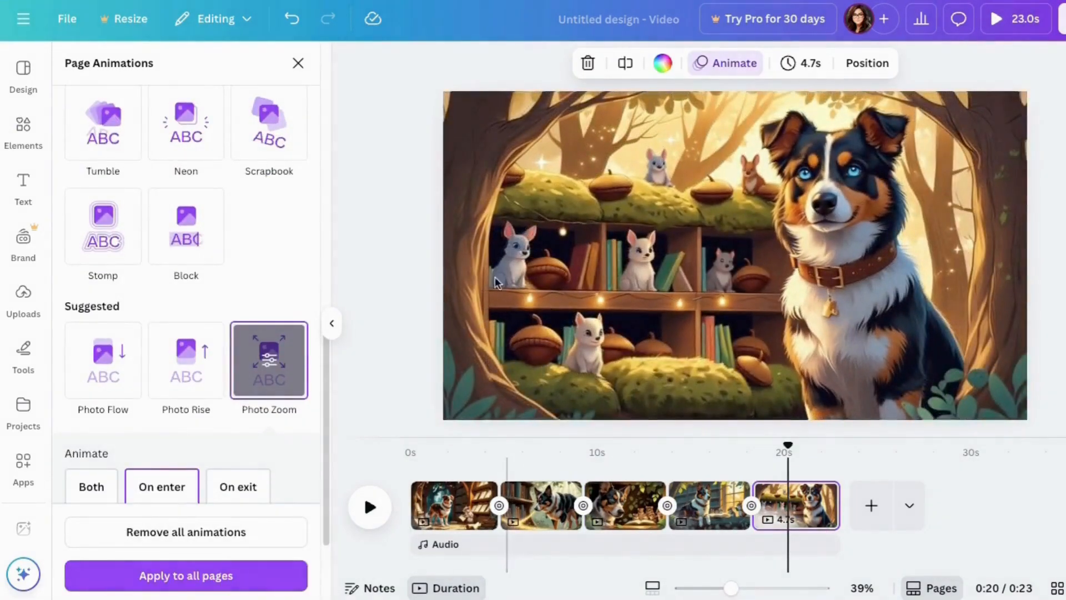
- Animate the white sparkle overlays on the first, third and fifth scenes
click(455, 506)
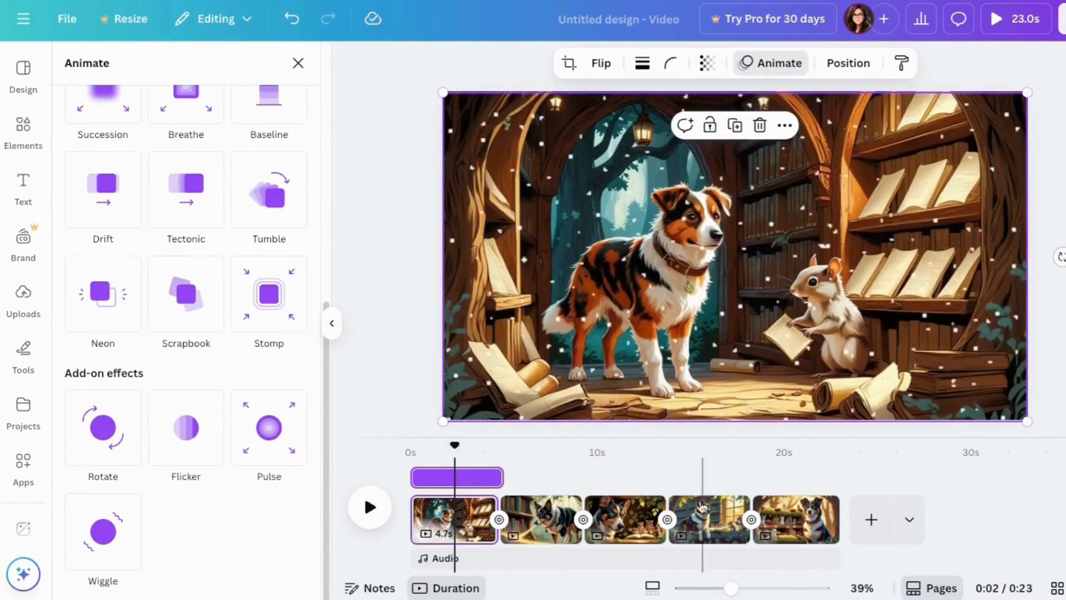
click(624, 519)
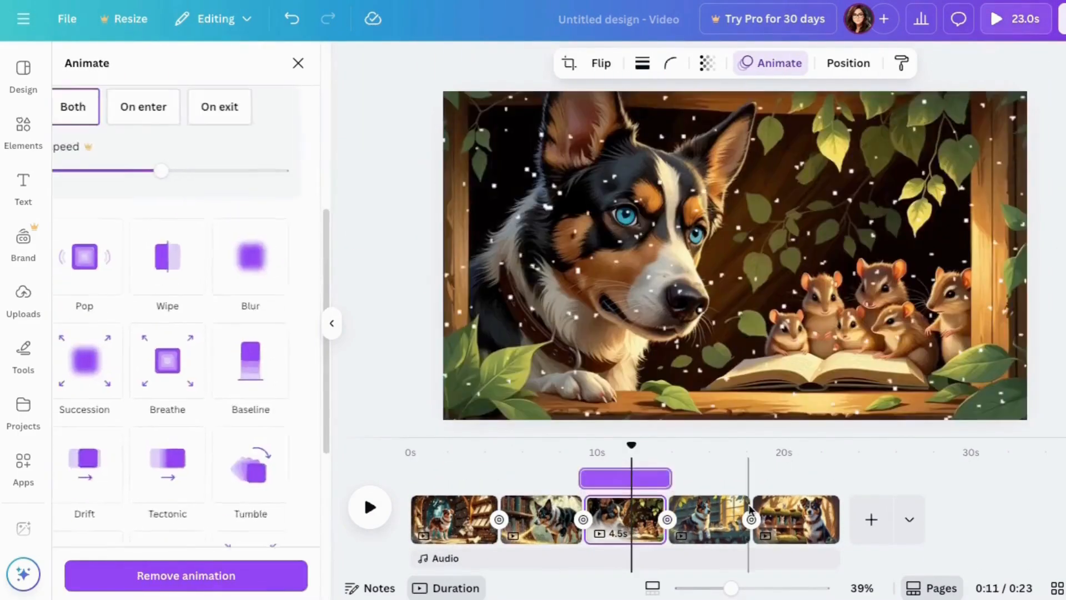
click(793, 519)
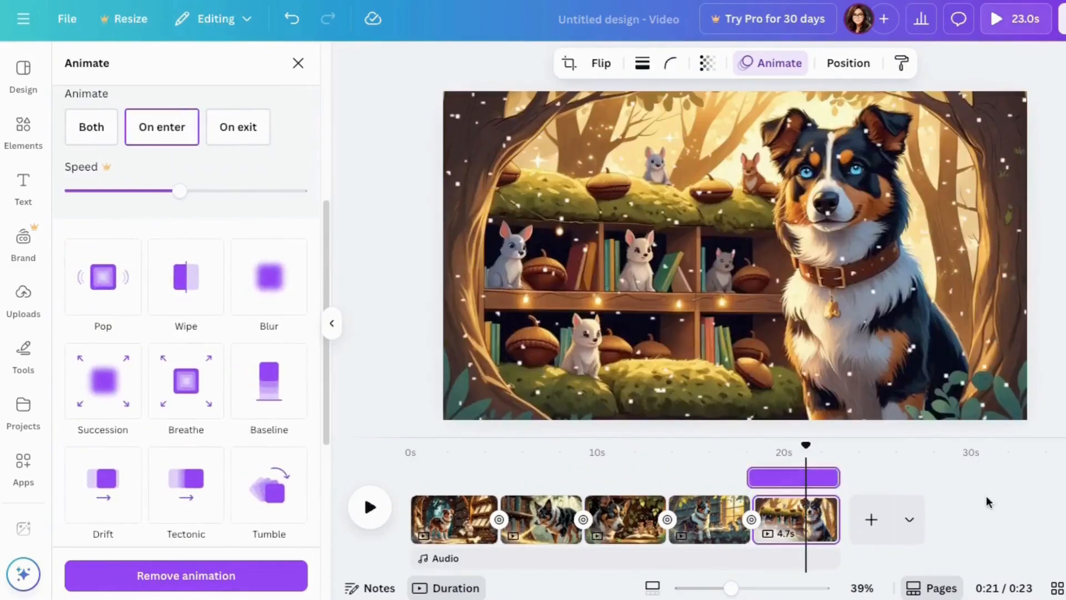
drag(805, 444, 519, 455)
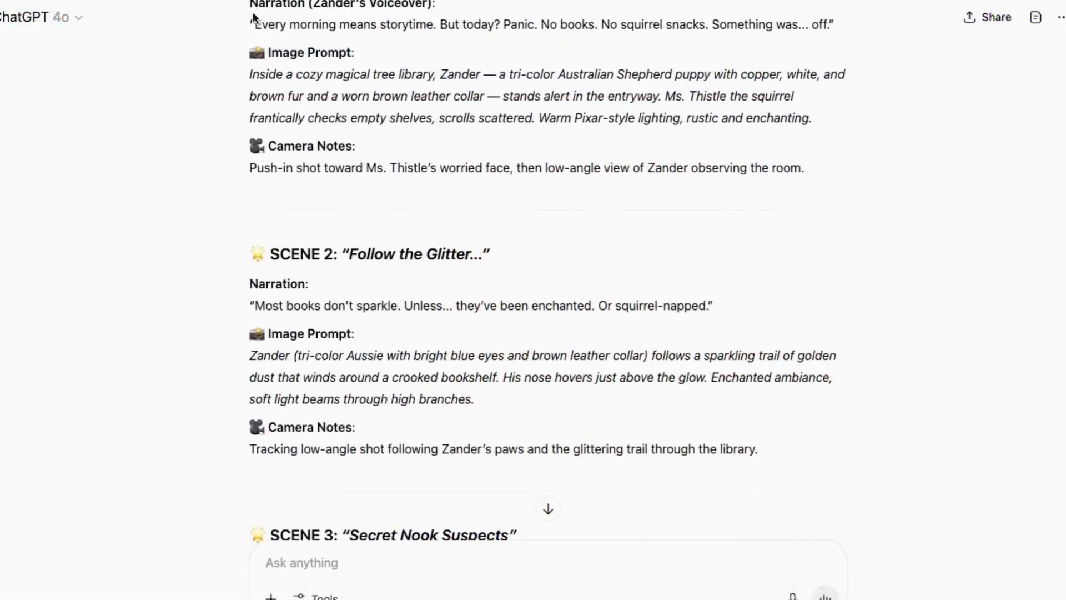
- Select the Scene 1 narration line in the ChatGPT story script
drag(255, 24, 829, 24)
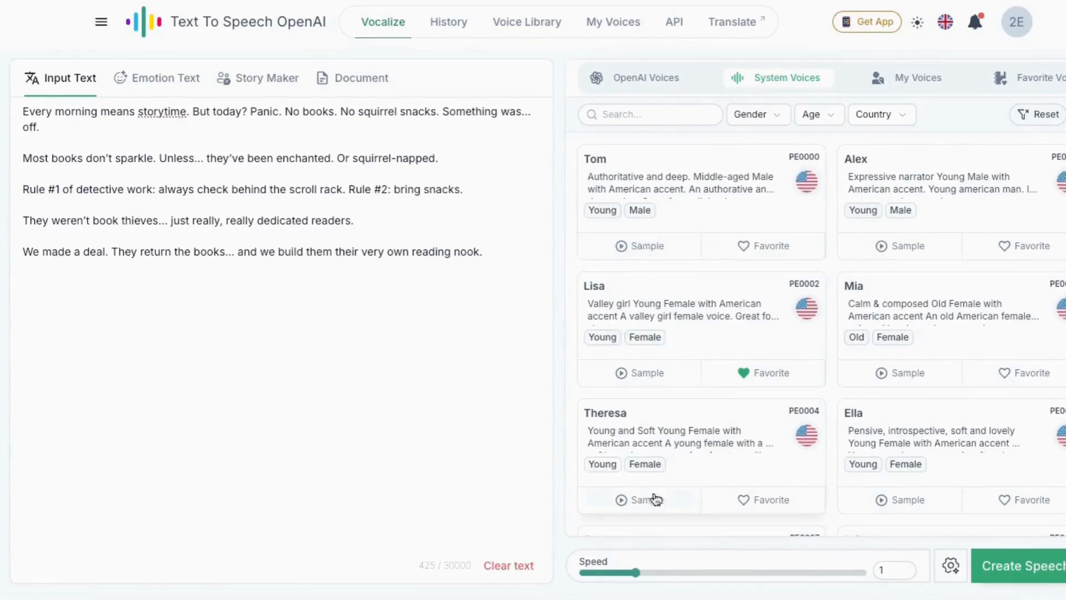
- Voice the narration as Silas with a Canadian English accent and view it in history
scroll(down, 3)
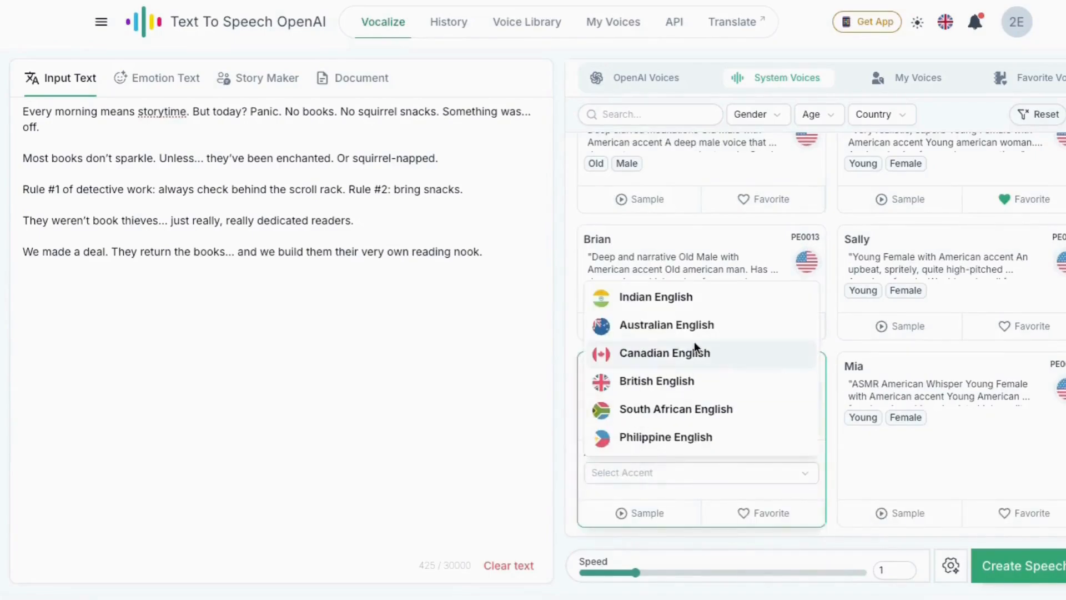
click(664, 352)
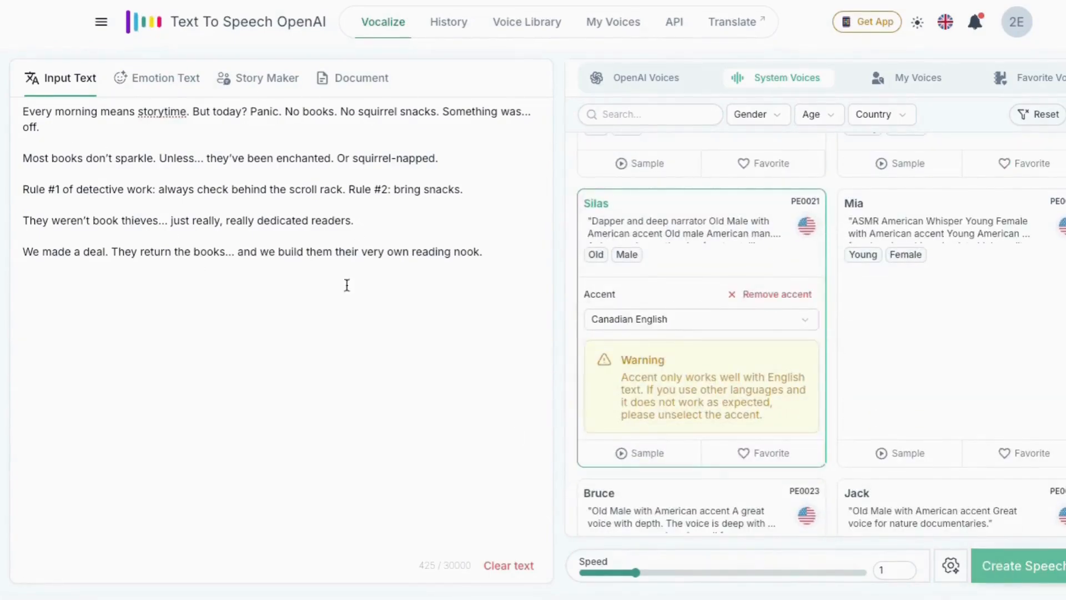
click(1018, 565)
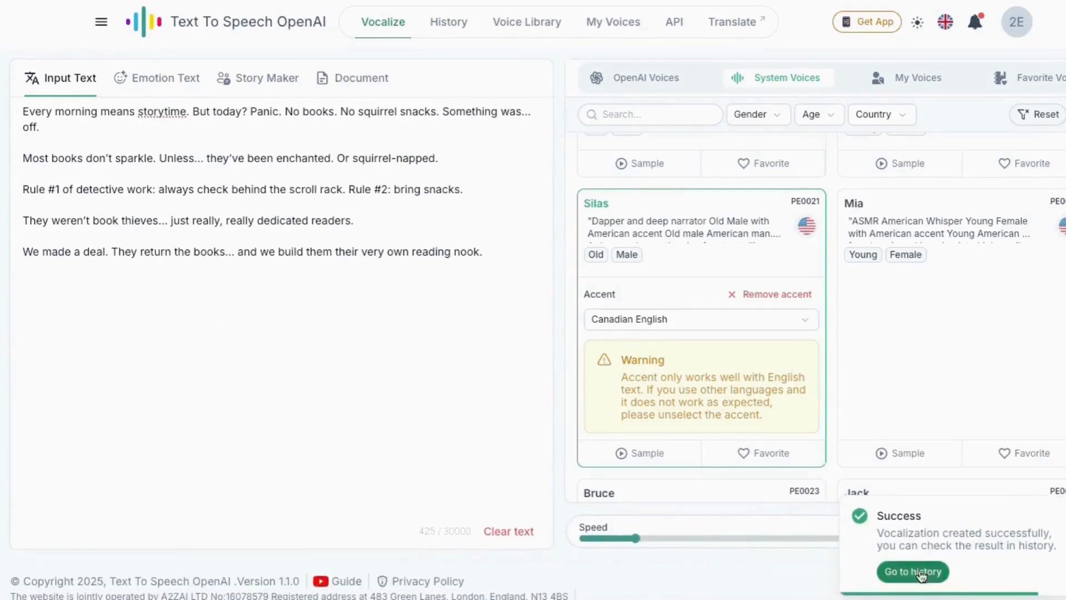
click(912, 572)
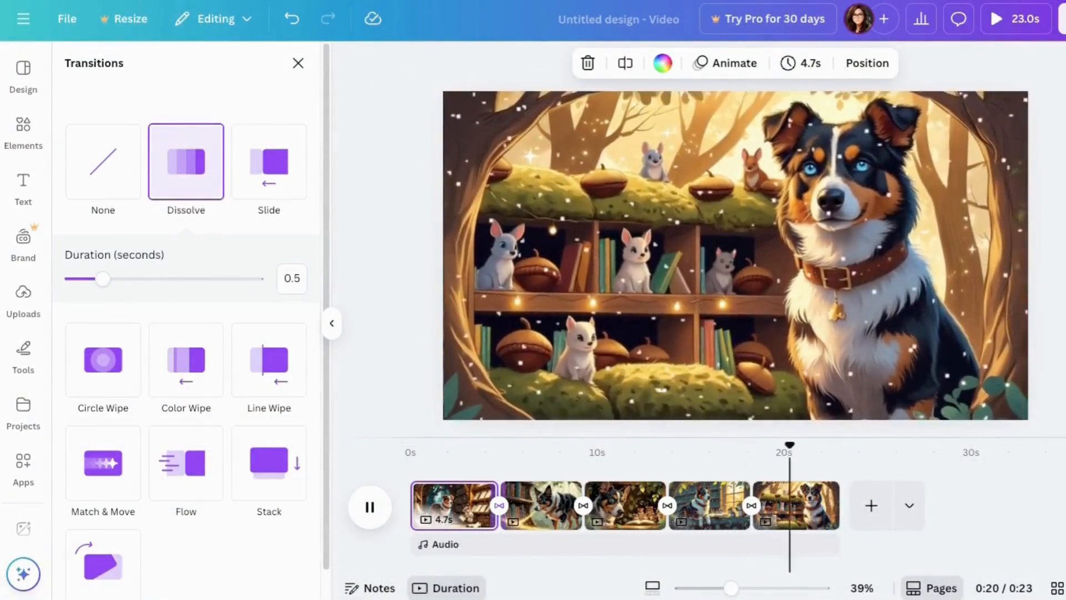
- Place the uploaded narration MP3 onto the timeline beneath the five scenes
click(369, 507)
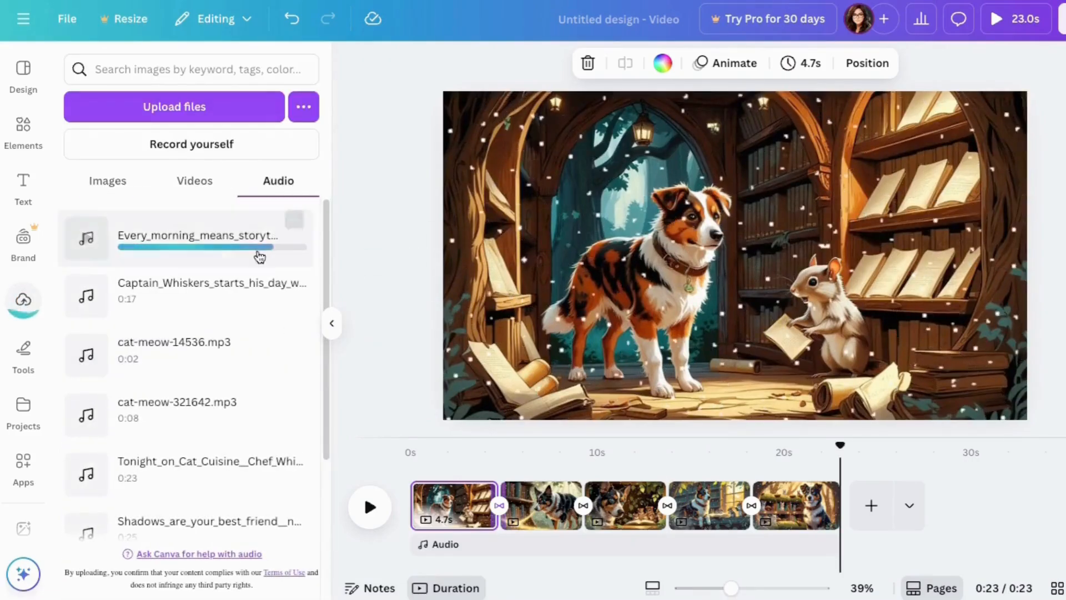
drag(841, 444, 442, 452)
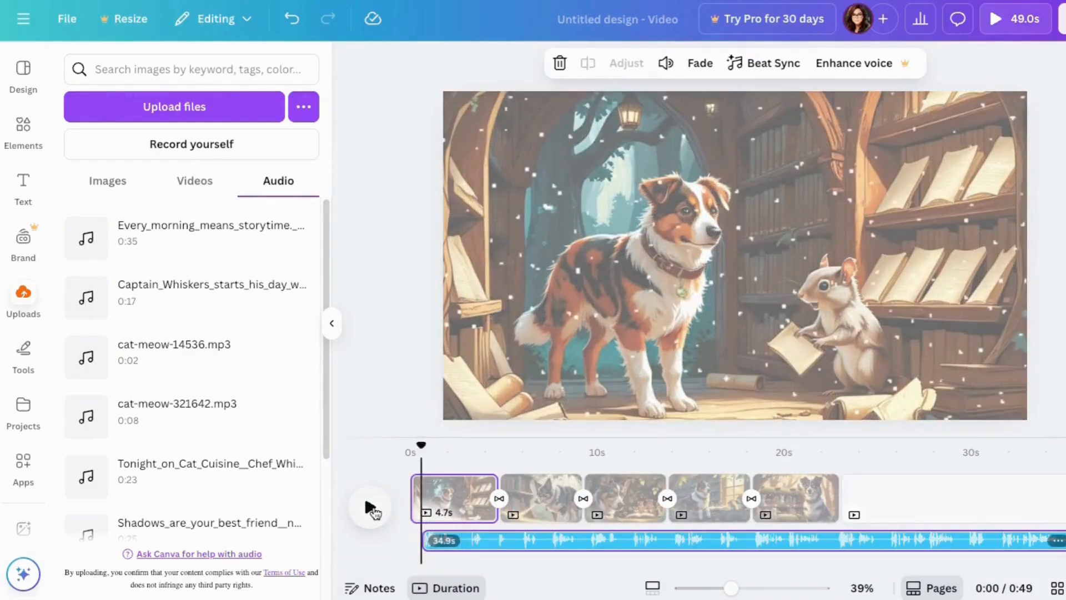
- Play the narration and split the audio track at the pauses into separate clips
click(371, 509)
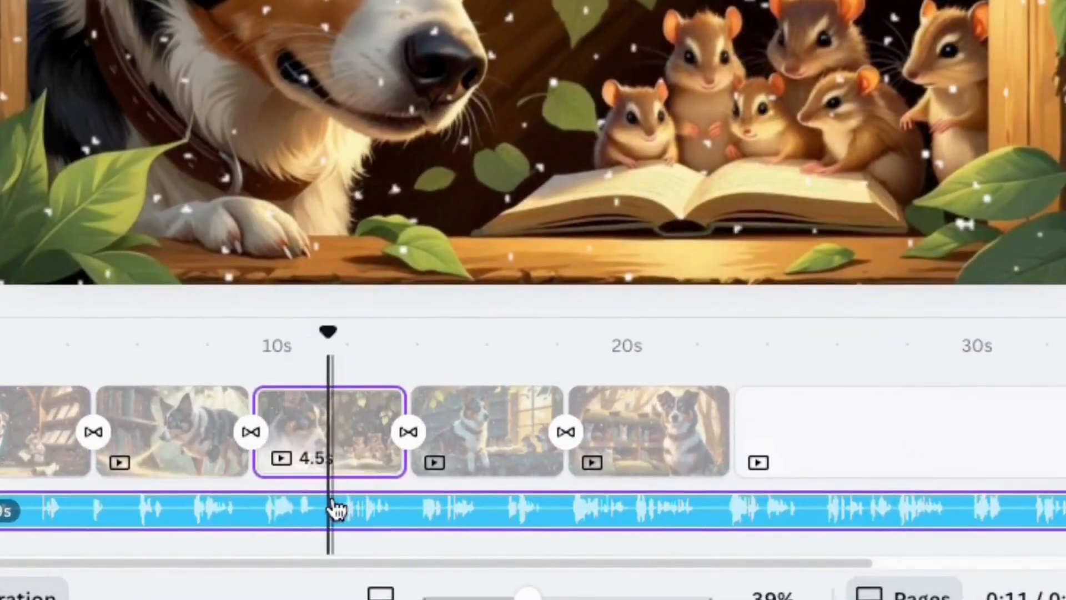
right_click(333, 507)
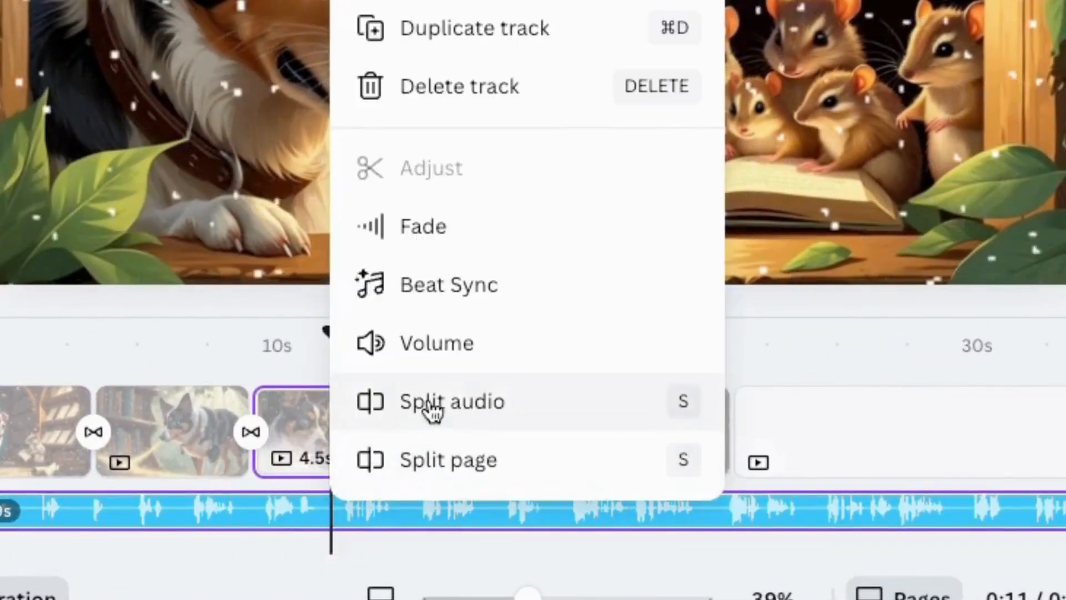
click(452, 401)
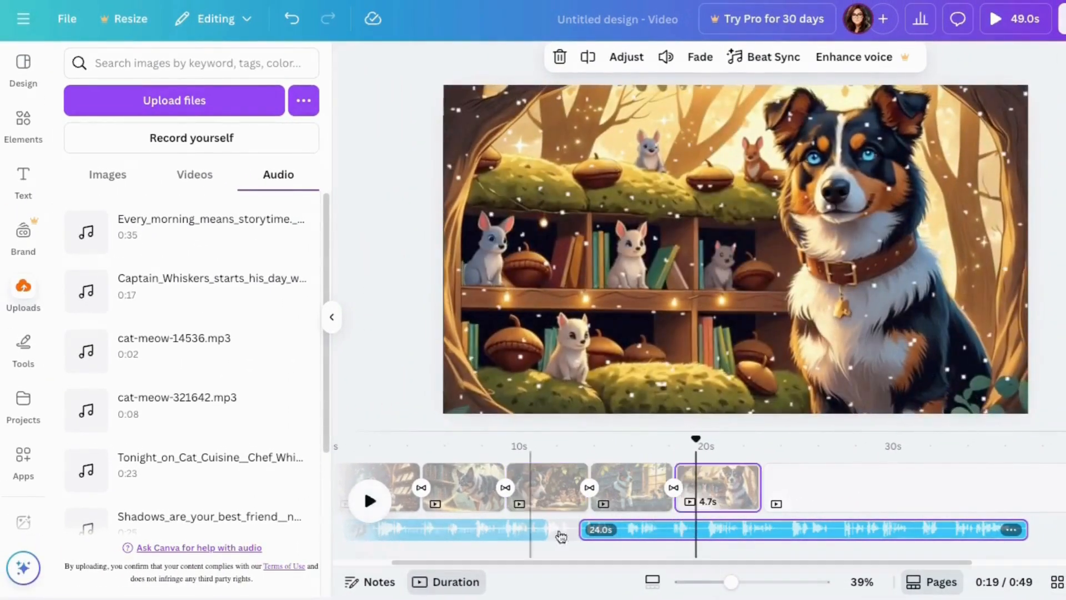
right_click(802, 529)
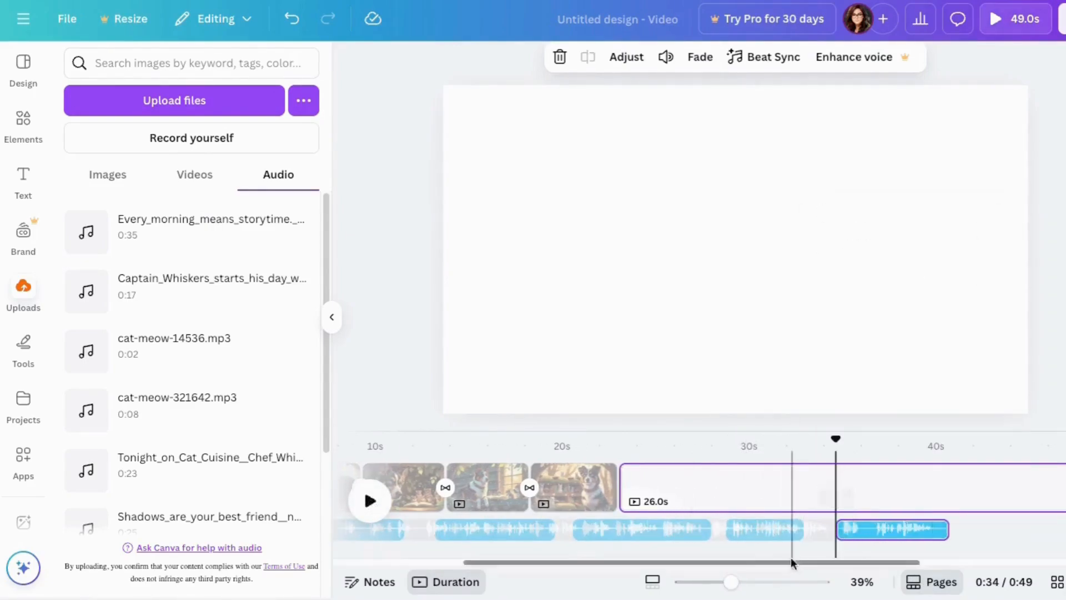
- Zoom into the timeline start and trim the first narration clip to its spoken line
drag(731, 581, 697, 580)
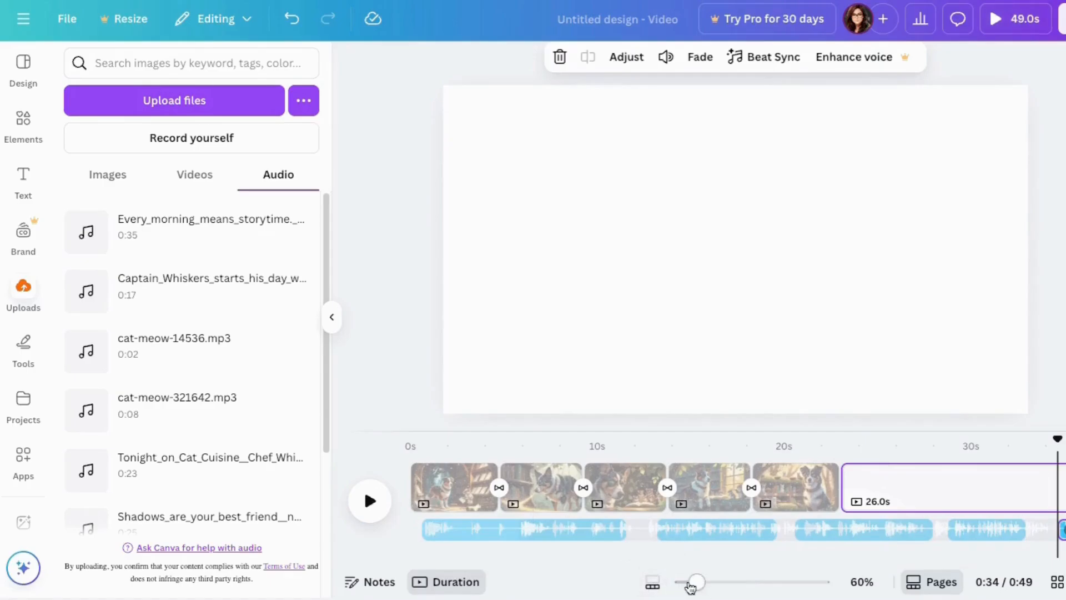
drag(697, 581, 757, 581)
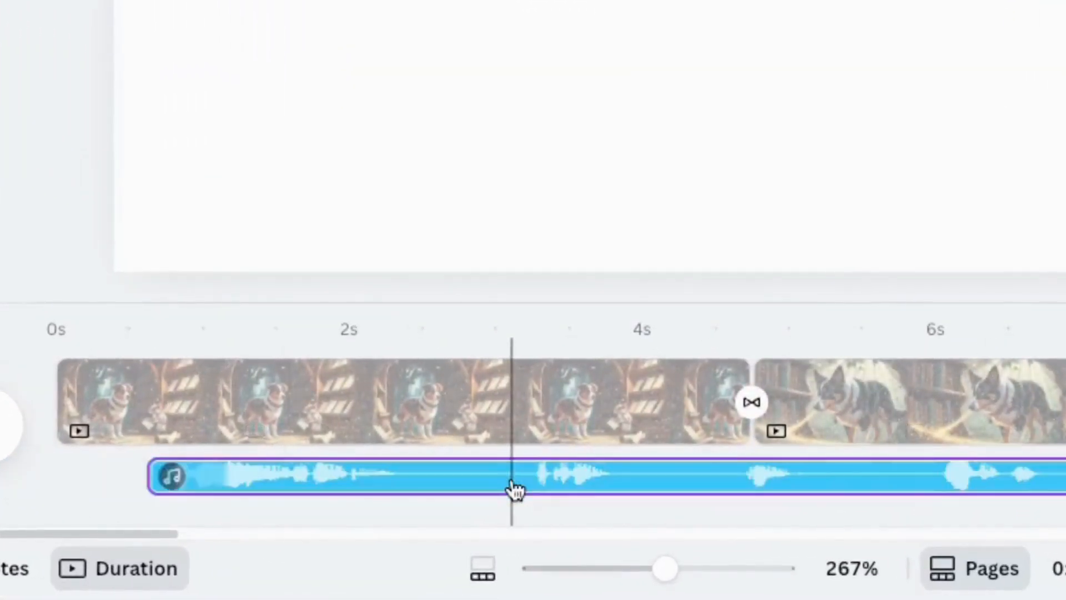
drag(513, 475, 371, 474)
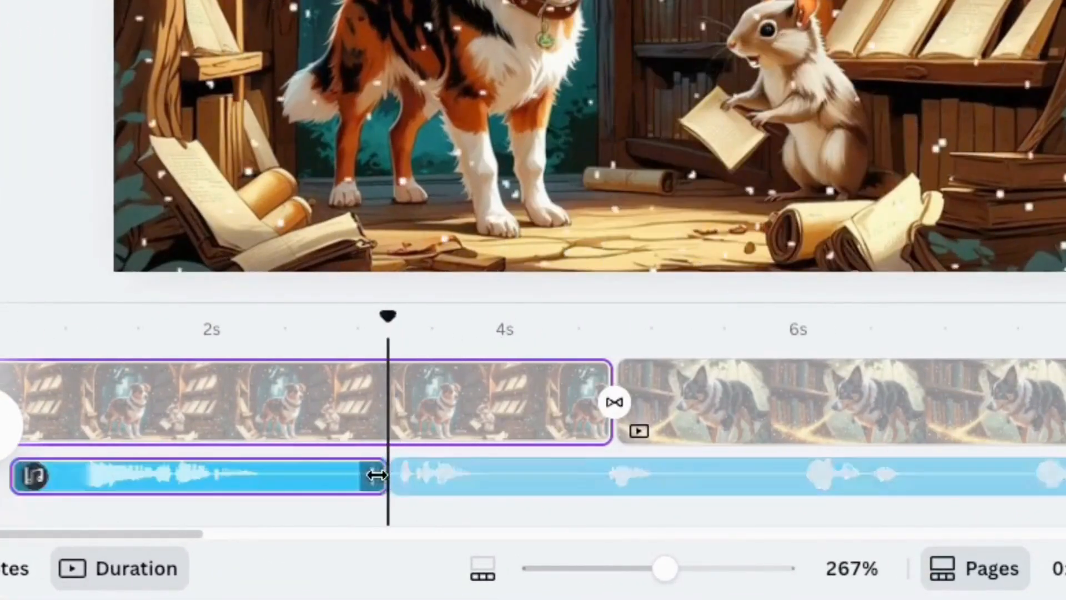
drag(377, 474, 497, 476)
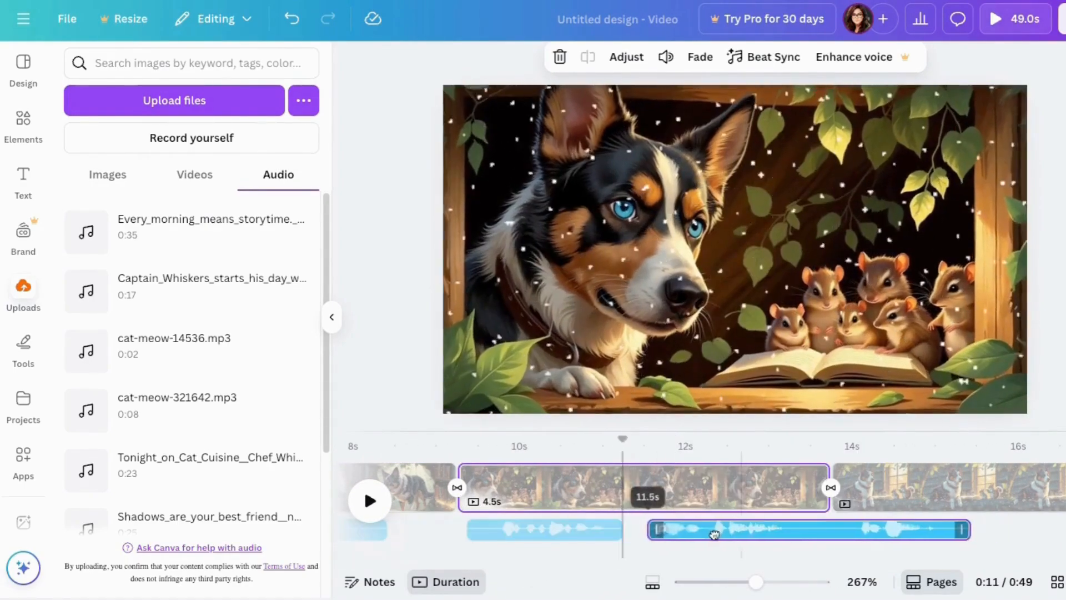
- Place the squirrel-reading and final narration clips under their scenes, then view the whole timeline
click(665, 57)
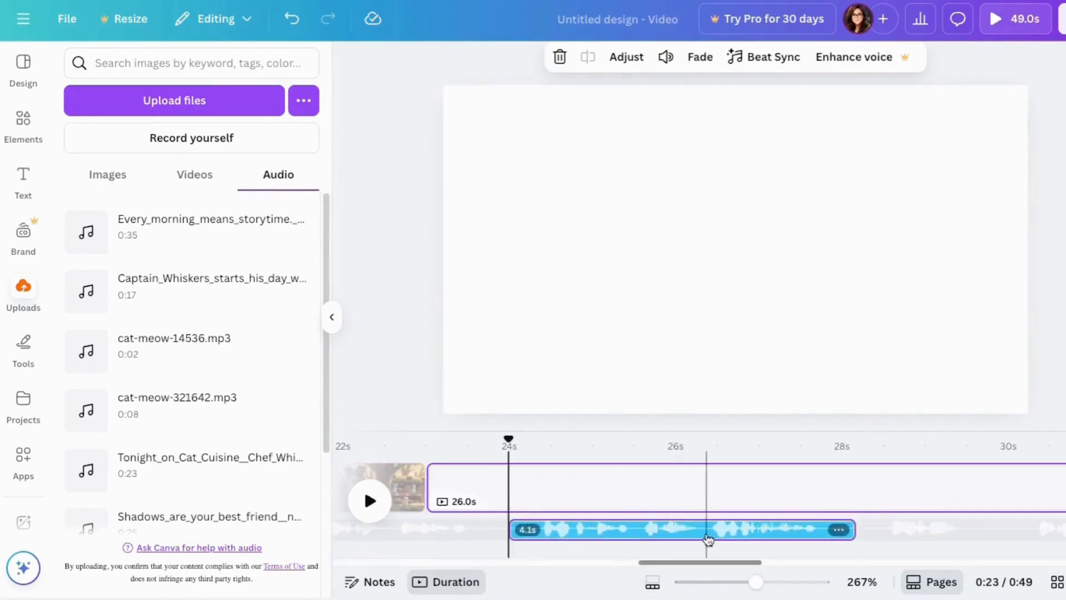
drag(757, 581, 822, 581)
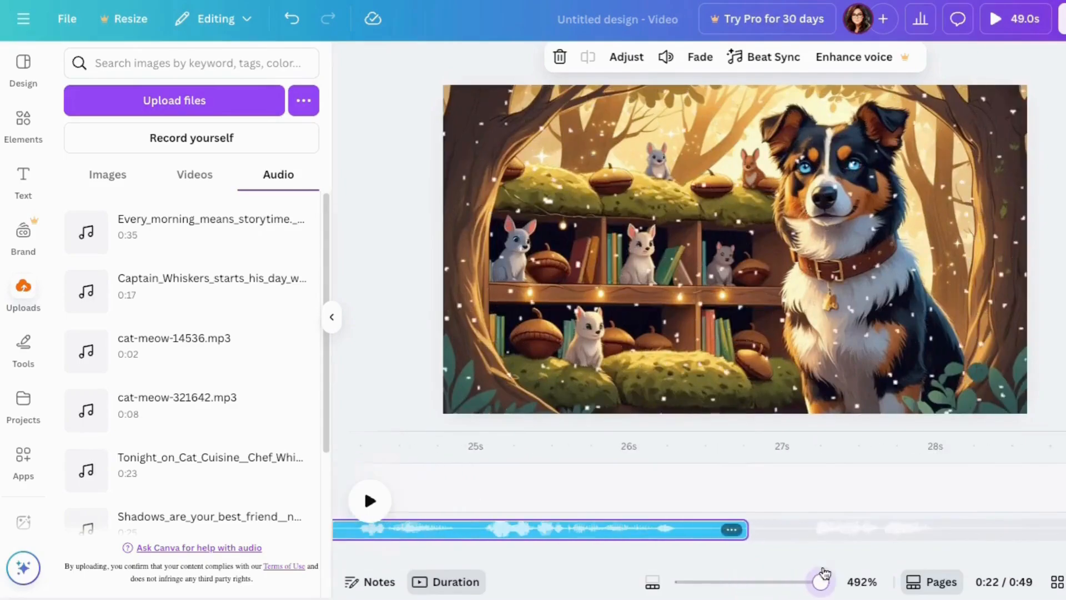
drag(822, 581, 714, 581)
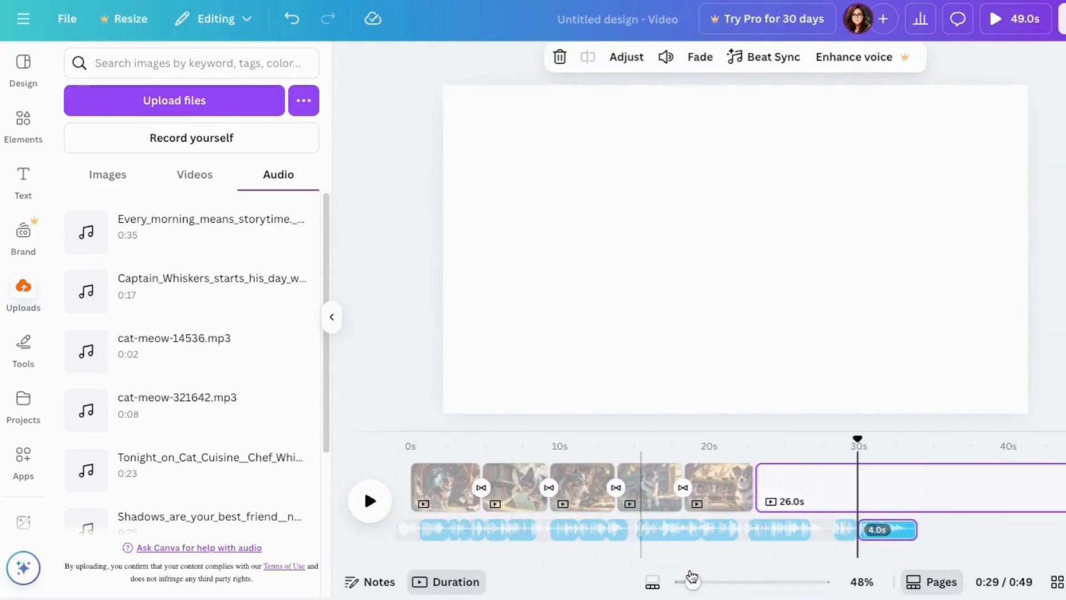
- Extend the first dog-and-squirrel scene to cover its narration, reaching one minute total
drag(692, 581, 719, 581)
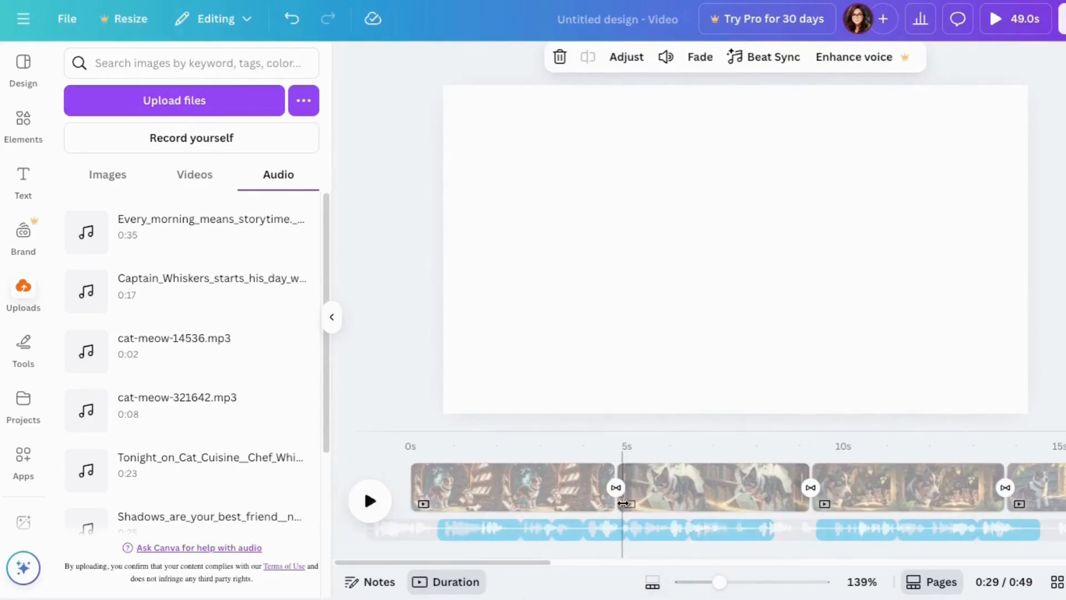
click(510, 486)
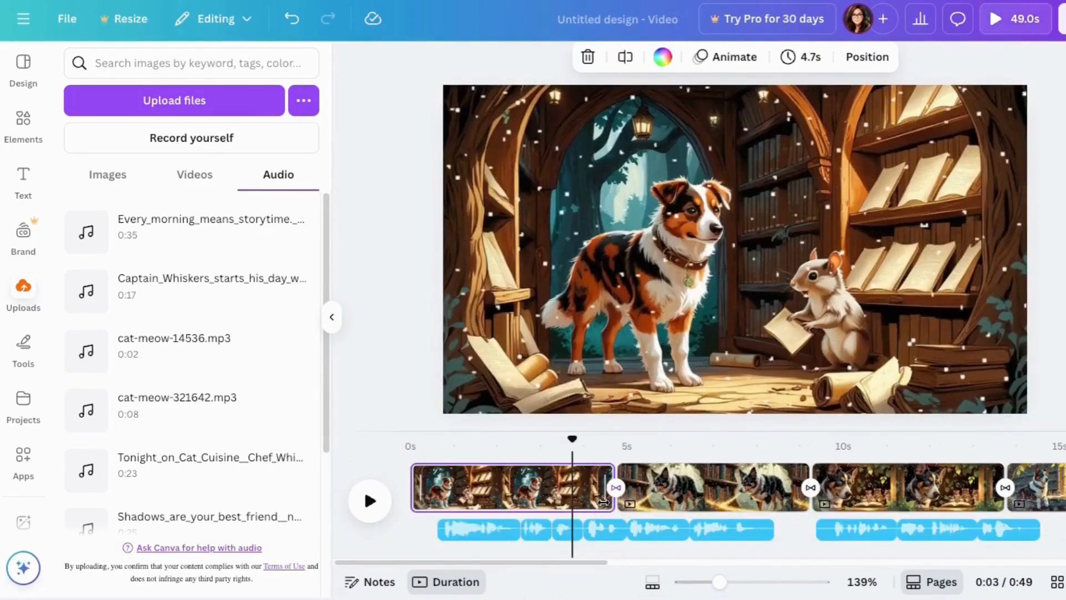
drag(608, 486, 795, 486)
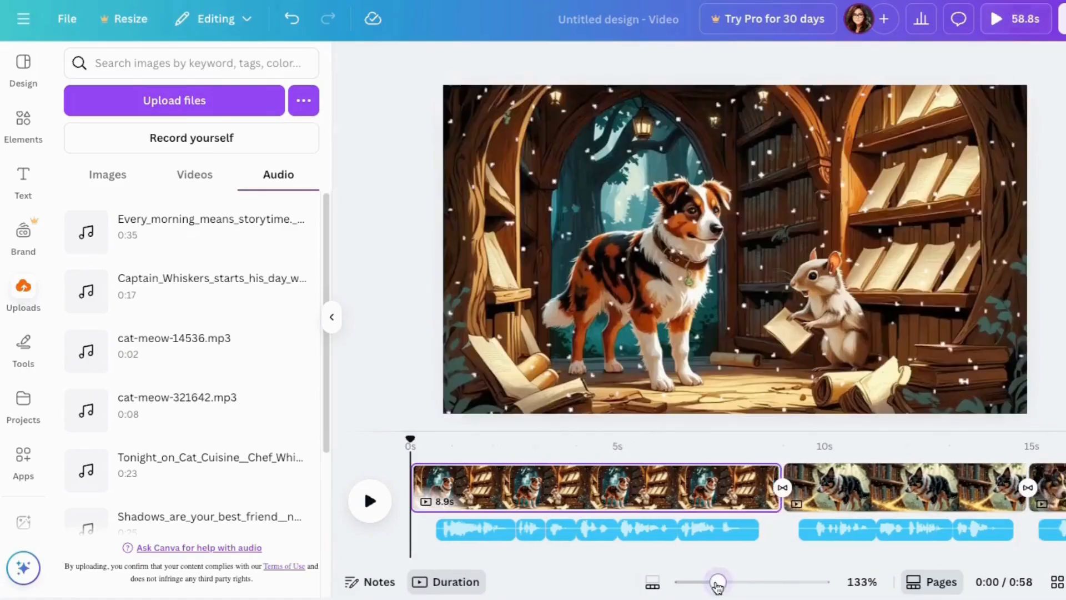
drag(718, 580, 695, 580)
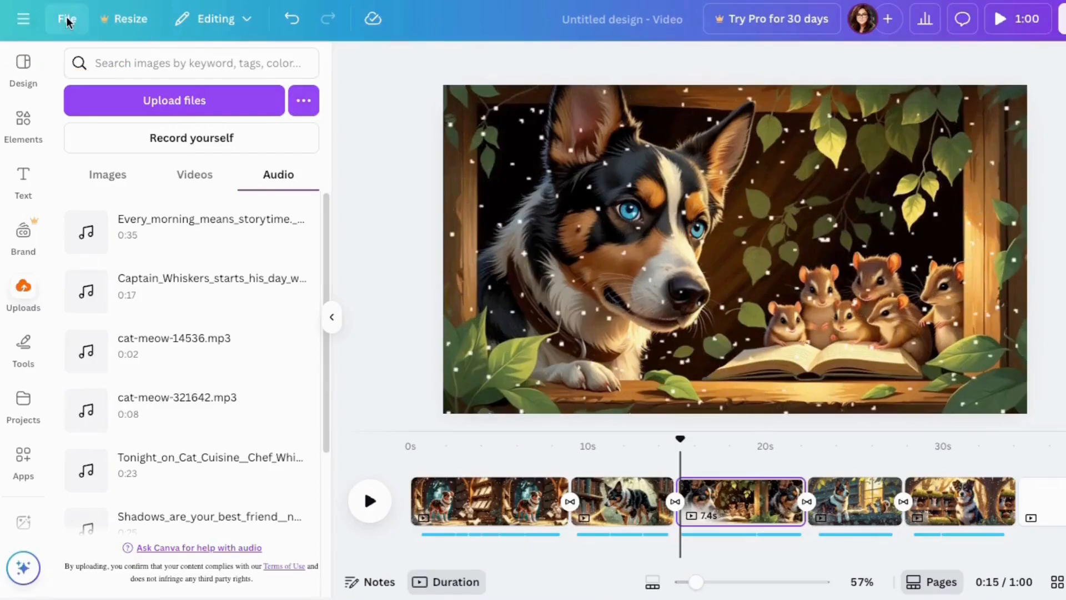
- Download the video as a 1080p MP4 for all pages
click(65, 19)
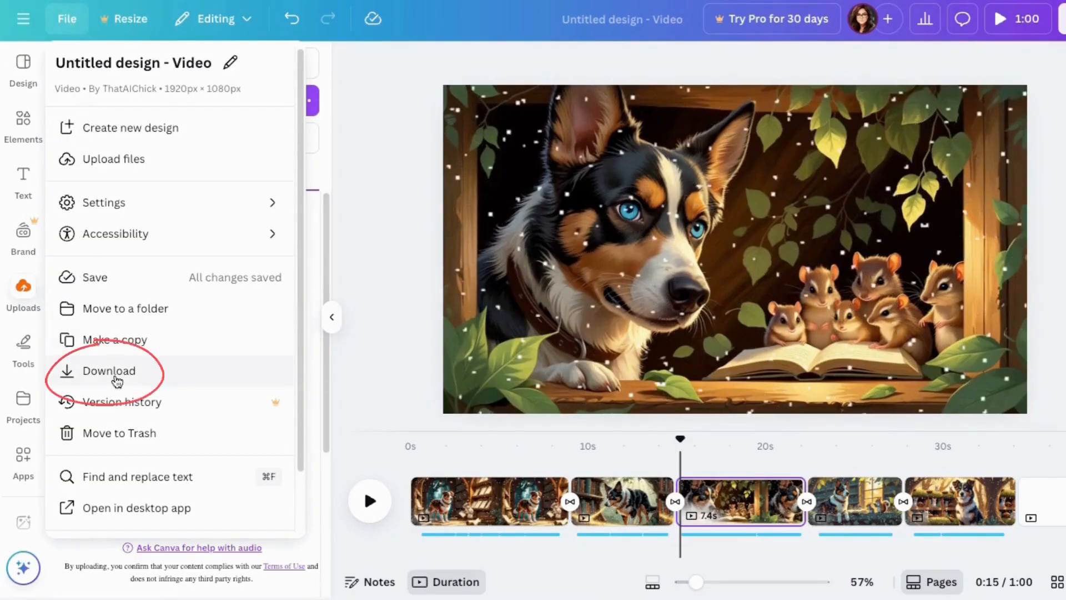
click(110, 371)
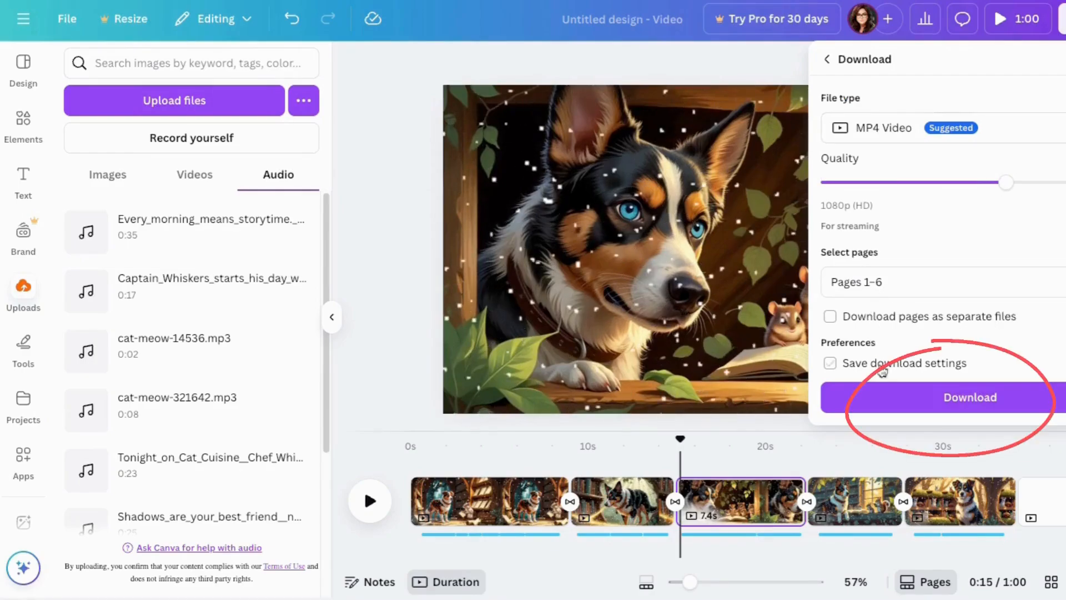
click(971, 397)
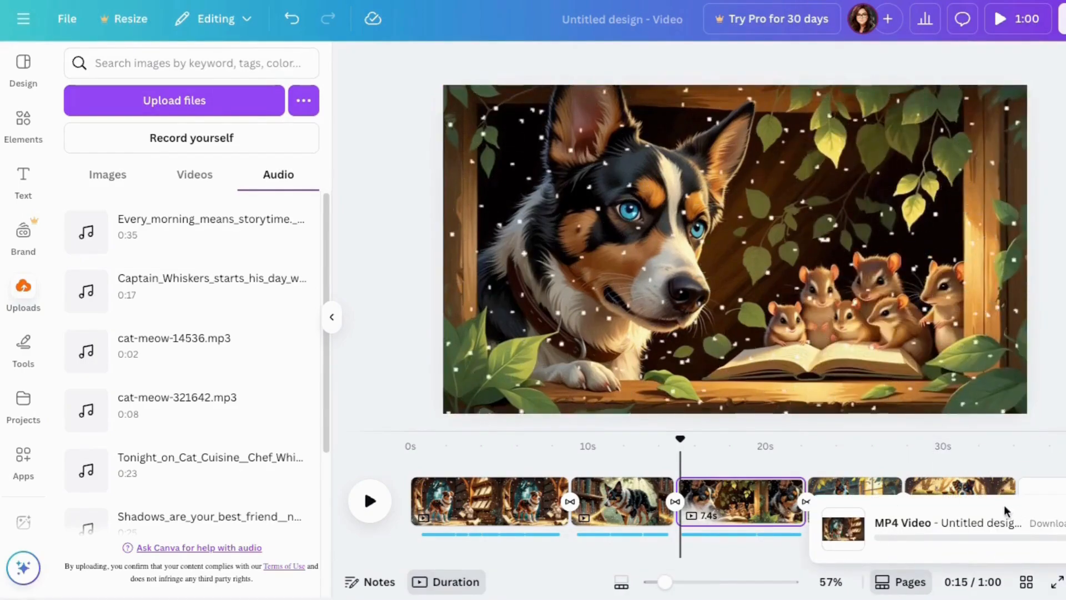